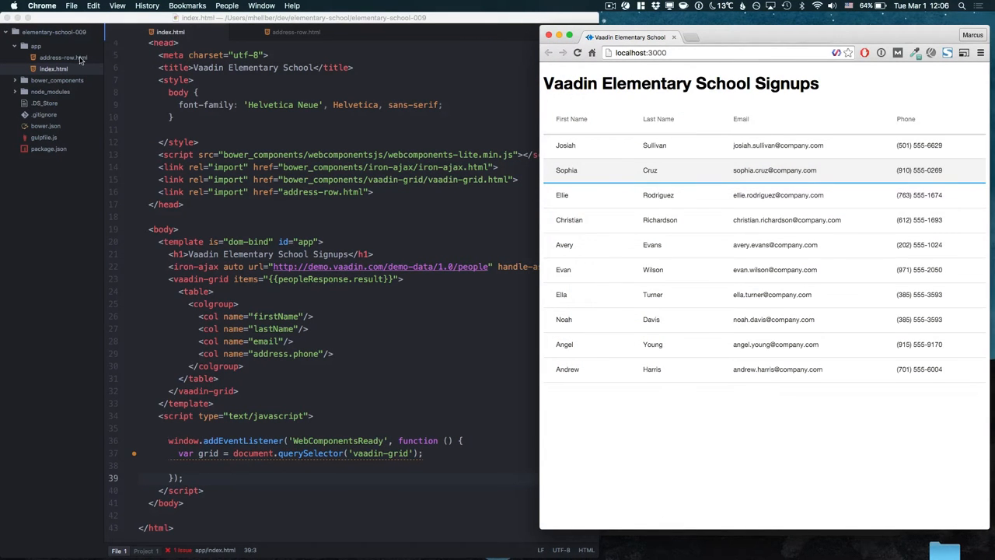
Review the address-row component, then begin grid.rowDetailsGenerator in the index page script.
click(295, 32)
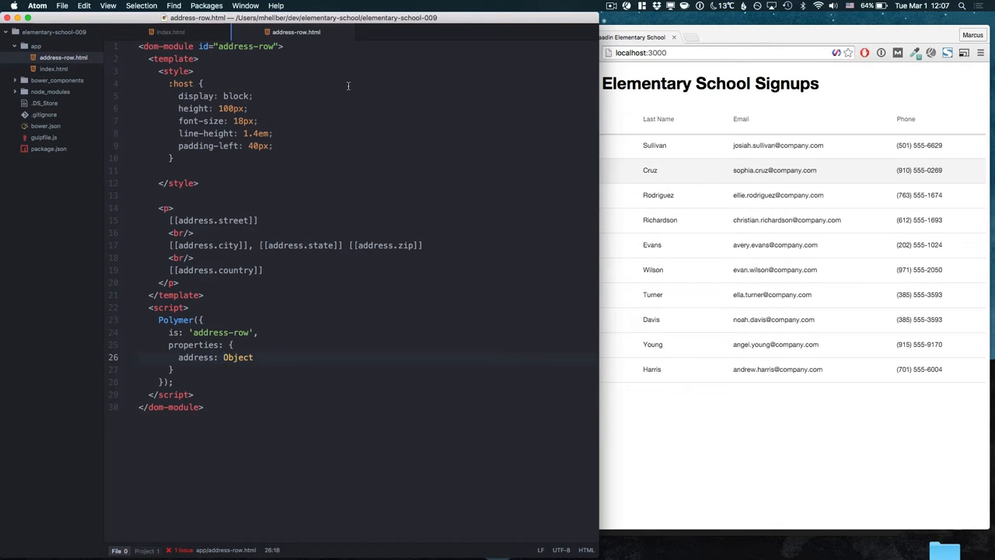
click(171, 31)
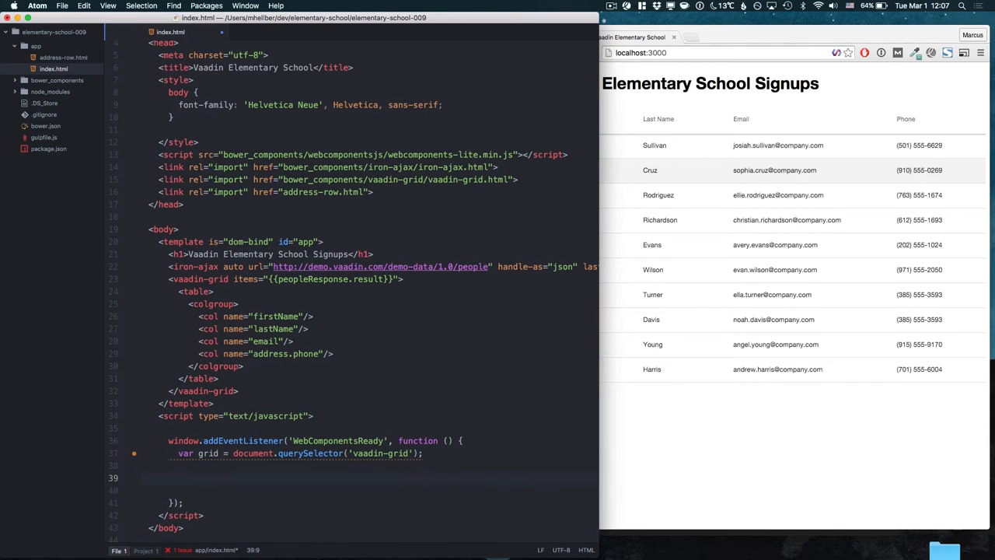
text(g)
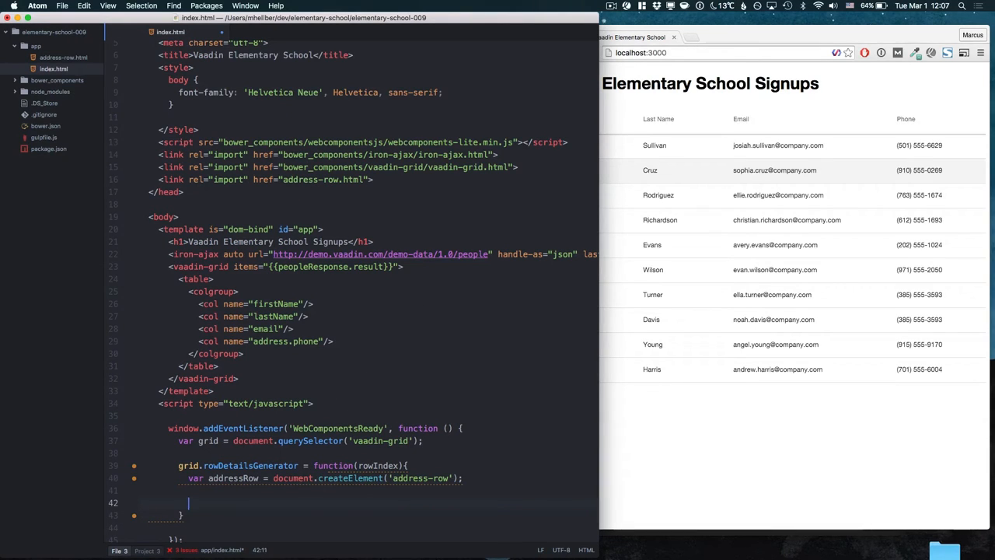
text(g)
text(if(!error){)
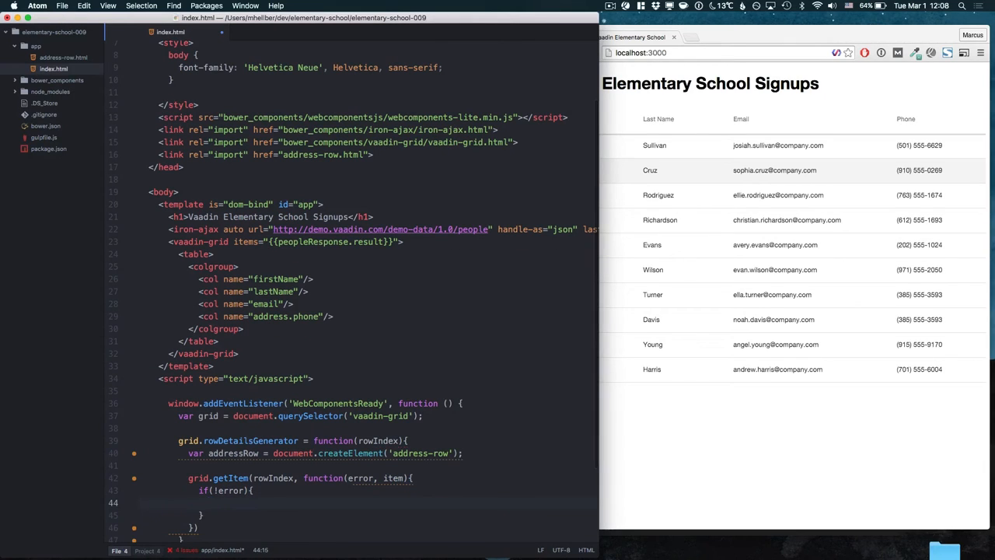
Inside the generator, create the address-row element and assign addressRow.address from the fetched item.
text(a)
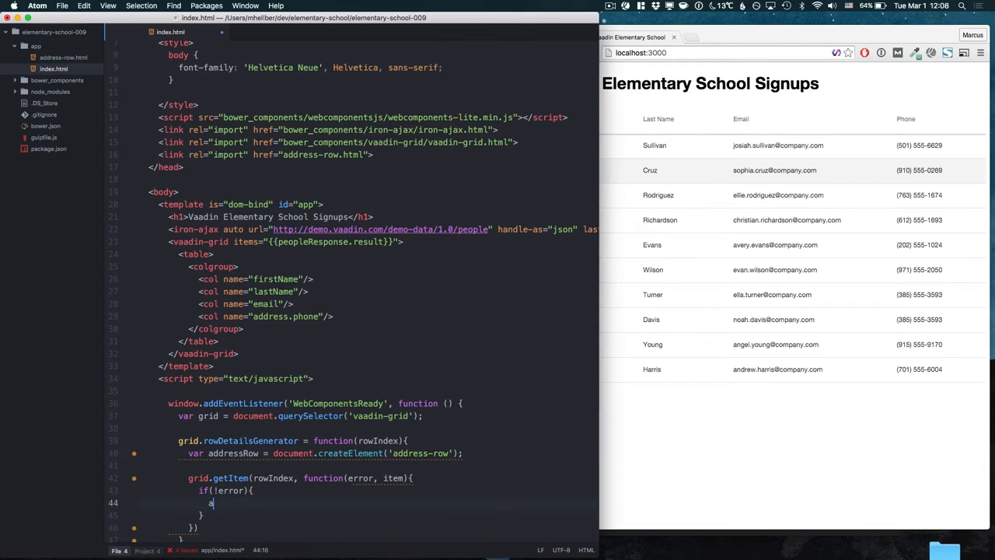
text(ddressRow.)
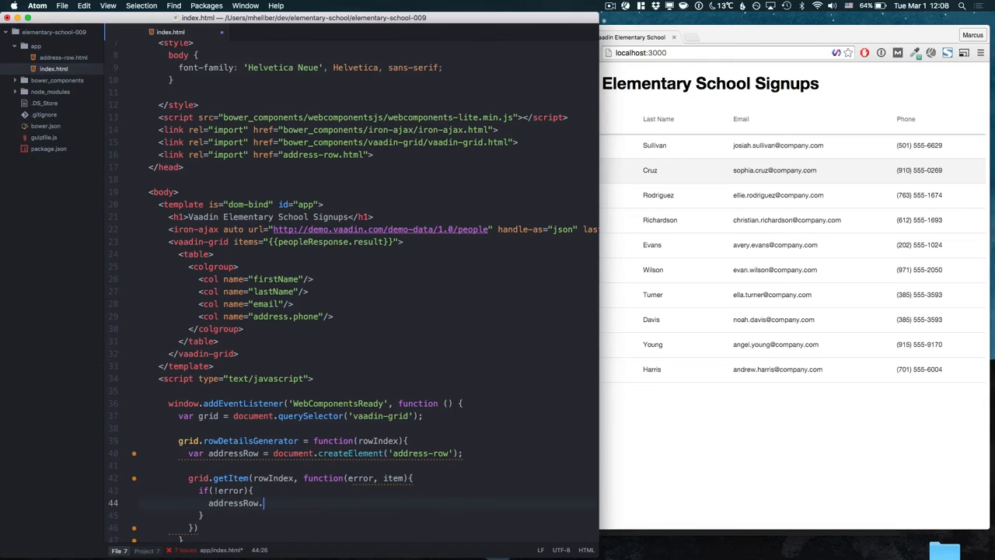
text(address = item.address;)
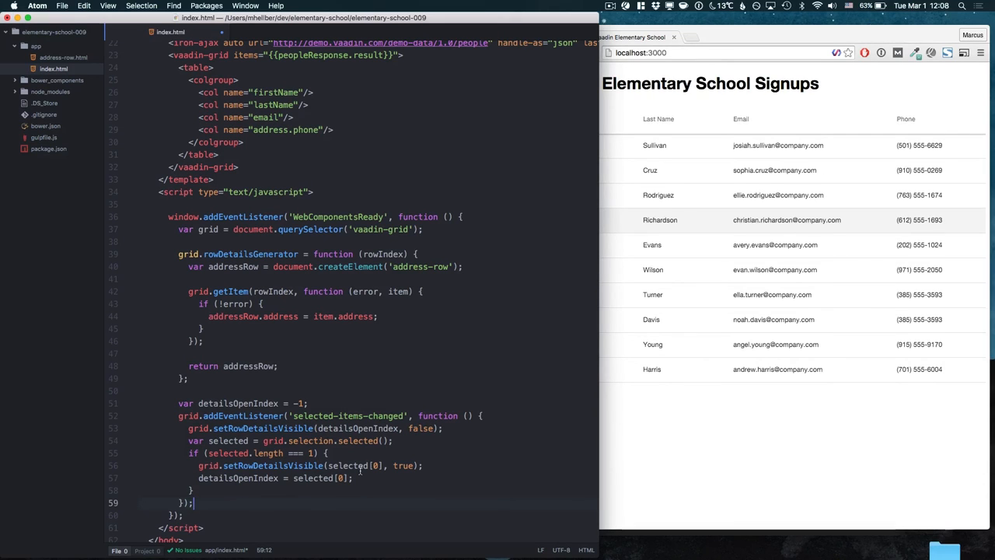
In the Chrome preview, expand Ellie's address row, then Sophia's, collapsing Ellie's details.
click(762, 220)
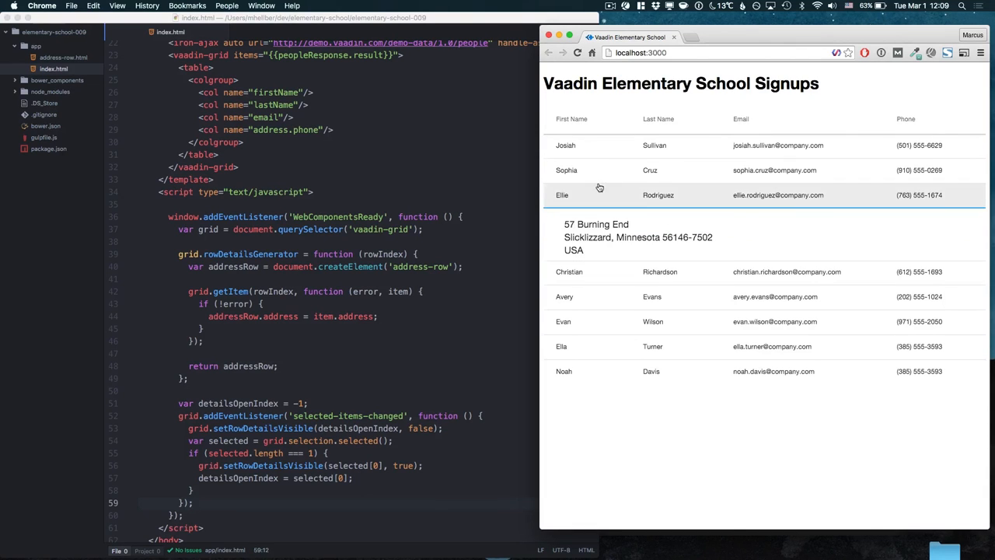
click(566, 170)
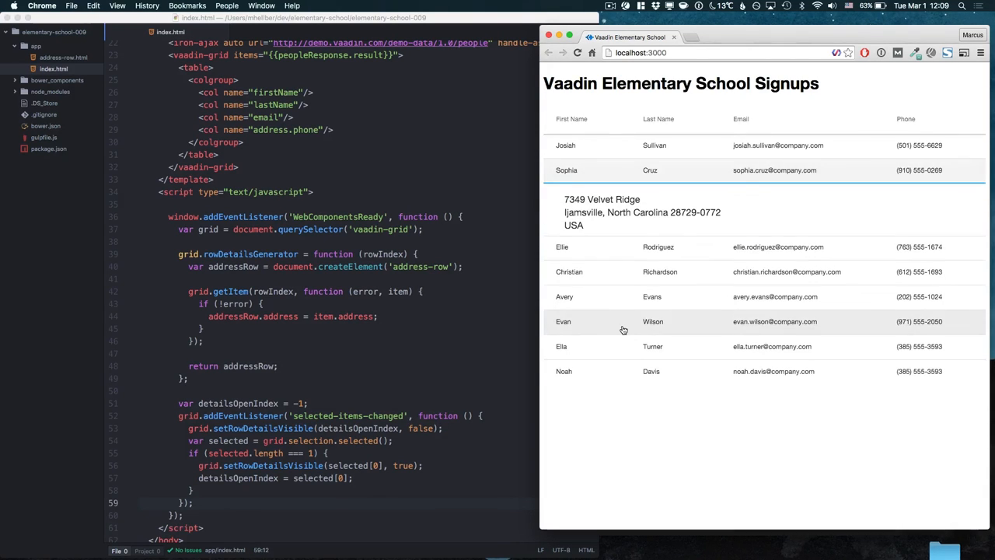